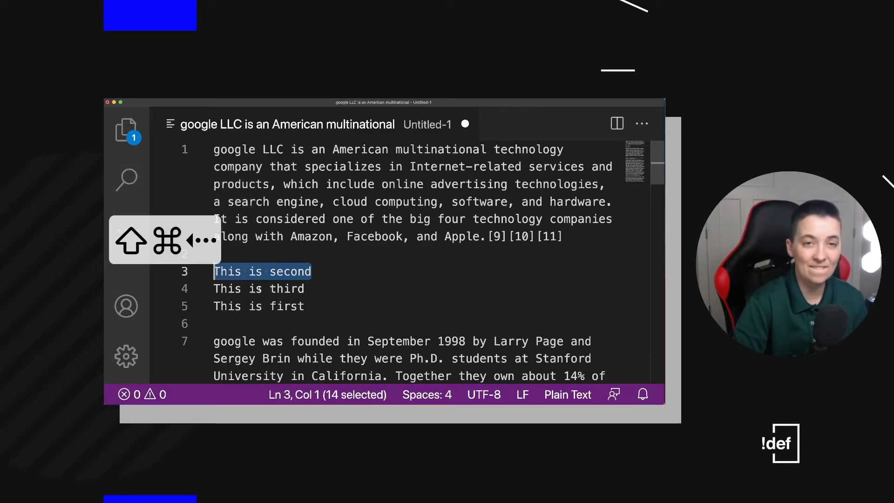
Uppercase line 3 to 'THIS IS SECOND' and multi-select the leading This on lines 3–5.
{"action": "type", "text": "up"}
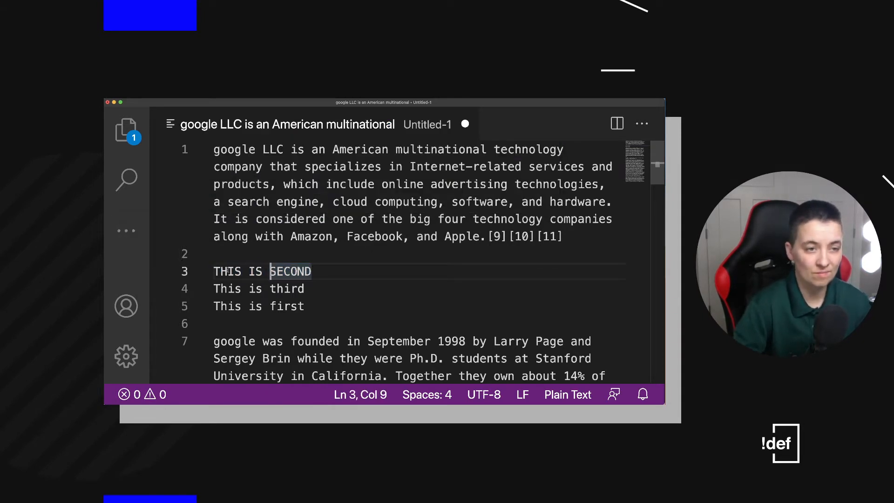
{"action": "key", "text": "cmd+d"}
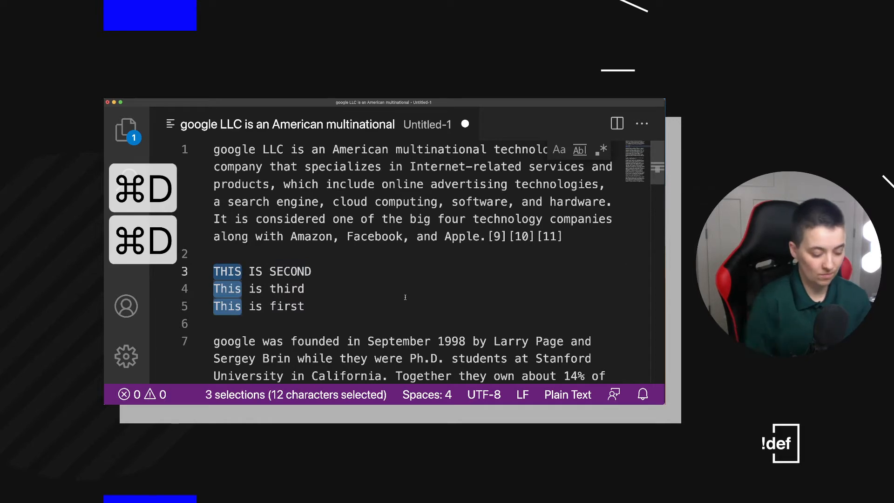
{"action": "type", "text": "That"}
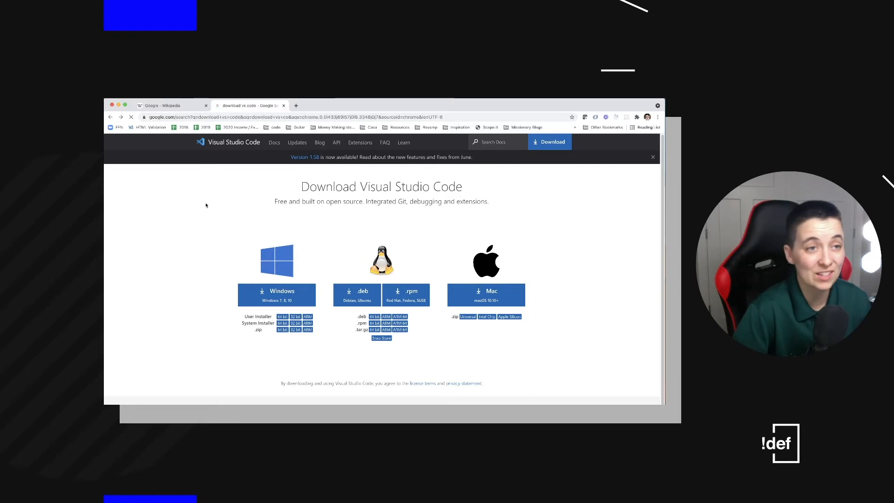
Open the 'Download Visual Studio Code - Mac, Linux, Windows' search result.
{"action": "left_click", "coordinate": [110, 117]}
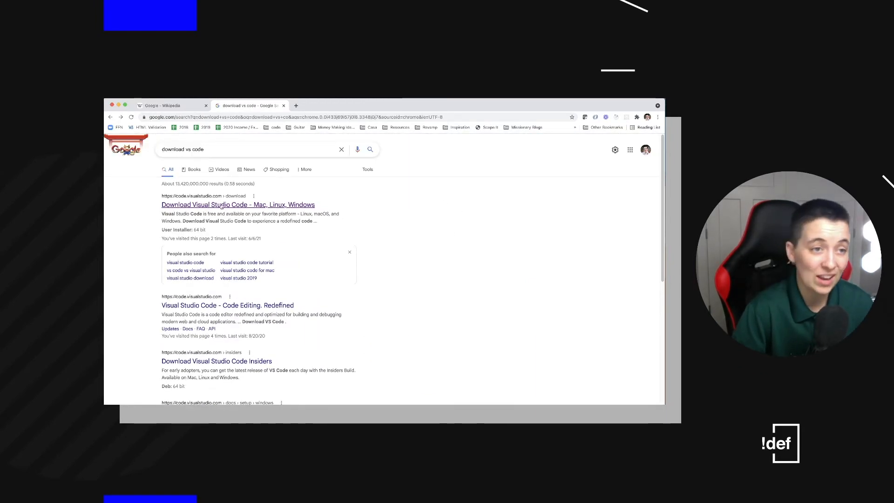
{"action": "left_click", "coordinate": [238, 204]}
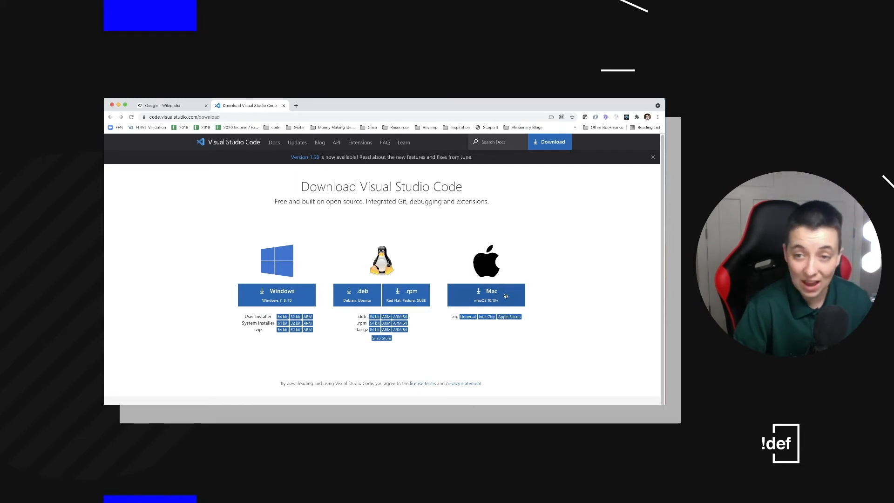
{"action": "mouse_move", "coordinate": [536, 285]}
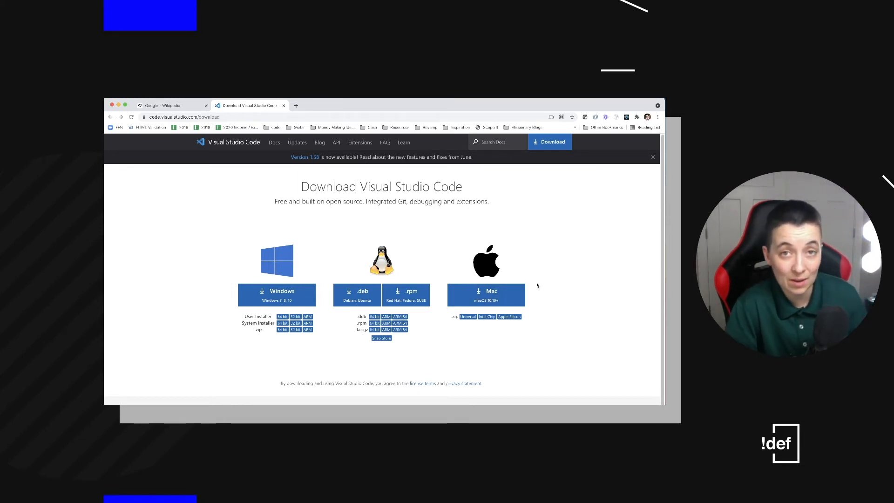
Start the macOS download of VS Code from the blue Mac button.
{"action": "left_click", "coordinate": [485, 295]}
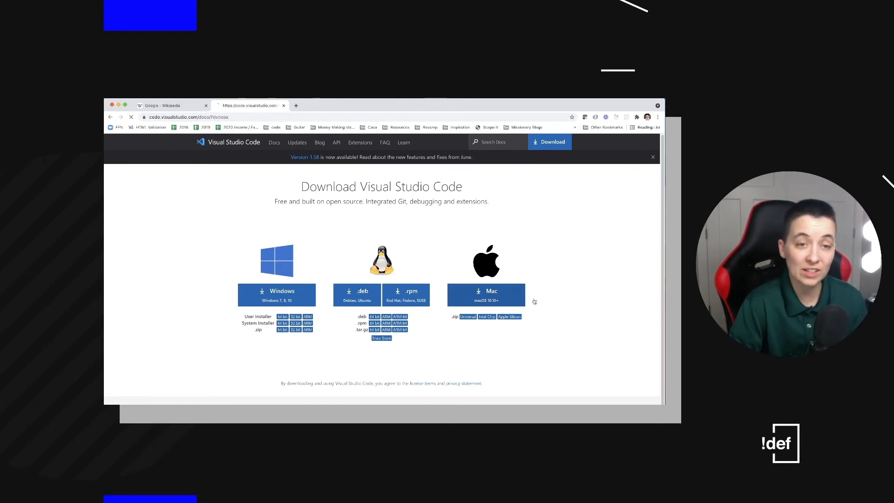
{"action": "left_click", "coordinate": [485, 294]}
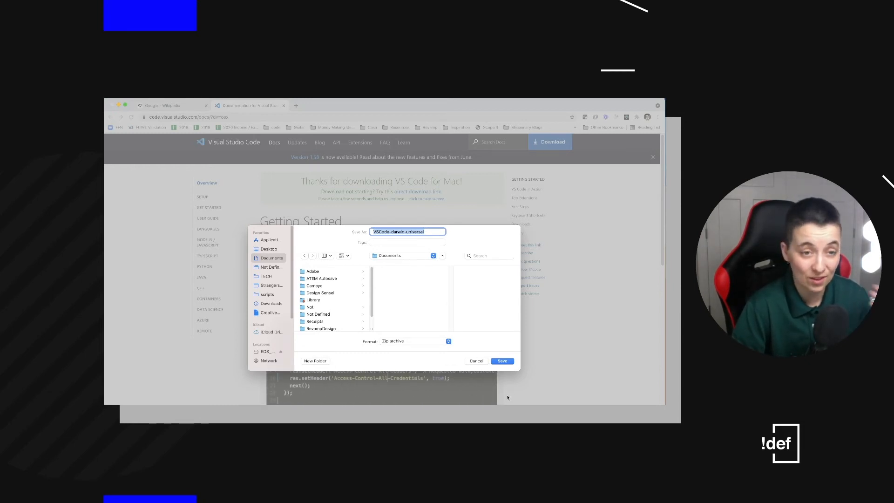
{"action": "mouse_move", "coordinate": [485, 285]}
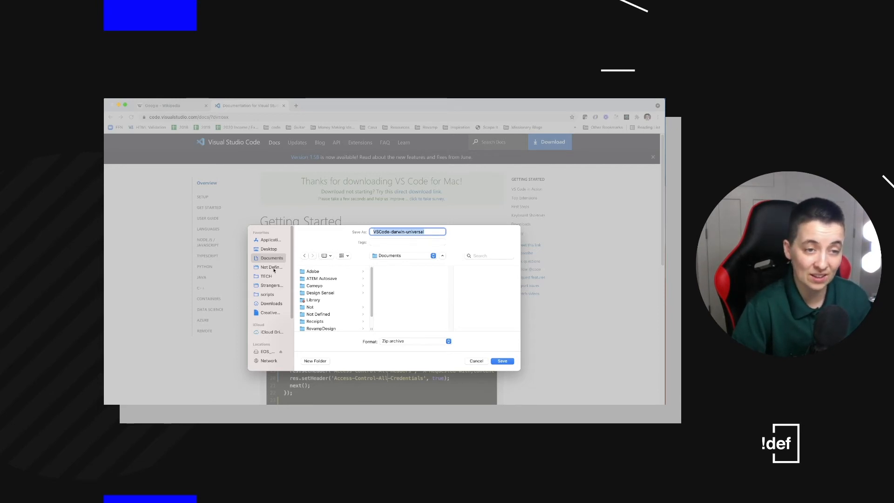
Save the VSCode-darwin-universal zip into the Downloads folder.
{"action": "left_click", "coordinate": [271, 303]}
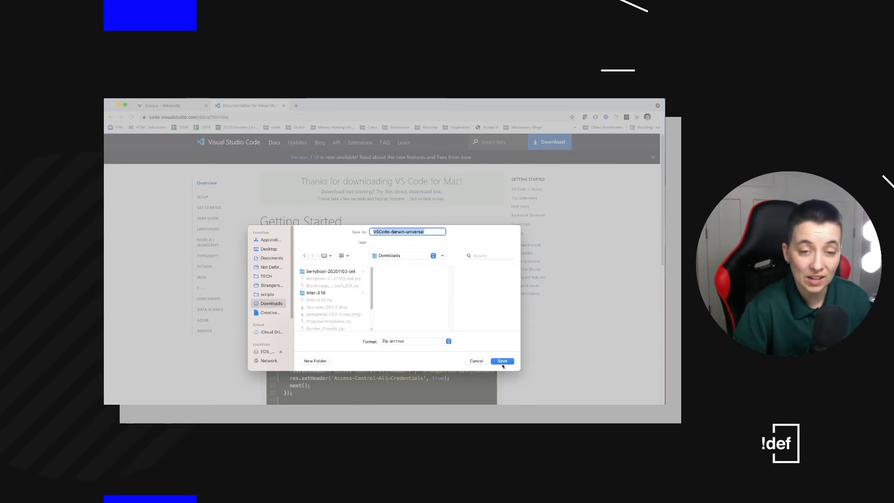
{"action": "left_click", "coordinate": [502, 360]}
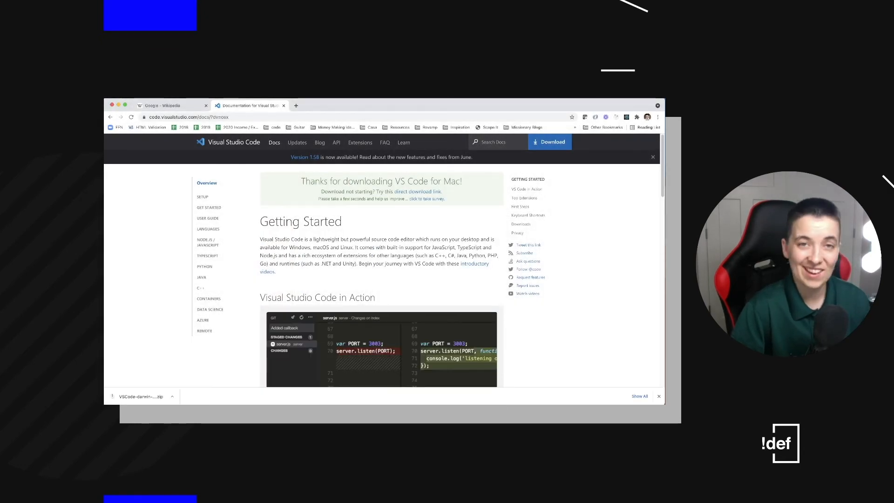